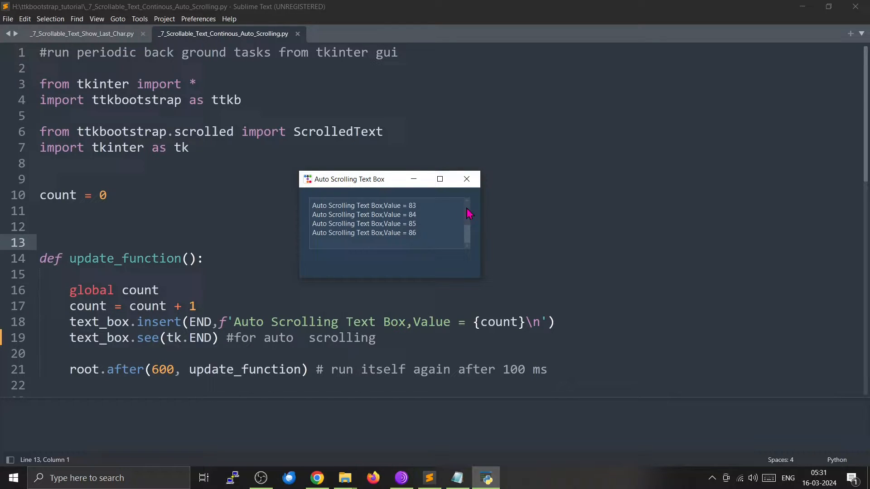
{"action": "mouse_move", "coordinate": [466, 178]}
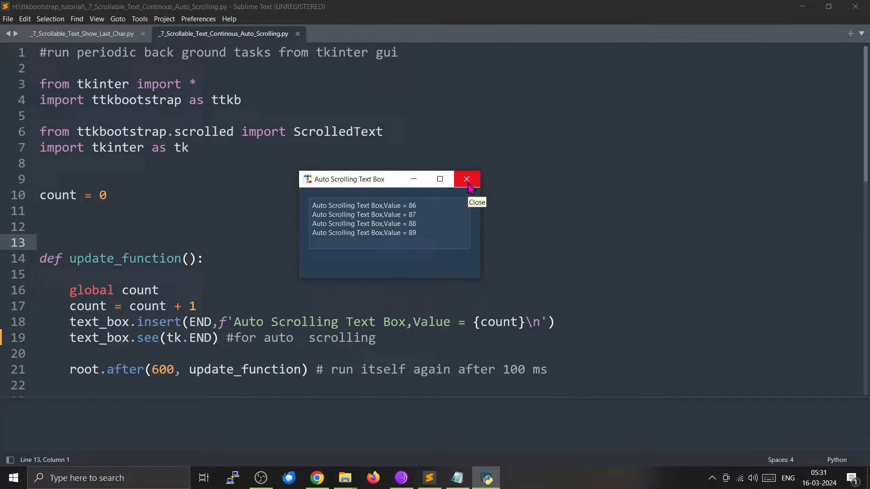
Close the 'Auto Scrolling Text Box' demo window after it has counted up to 89.
{"action": "left_click", "coordinate": [466, 180]}
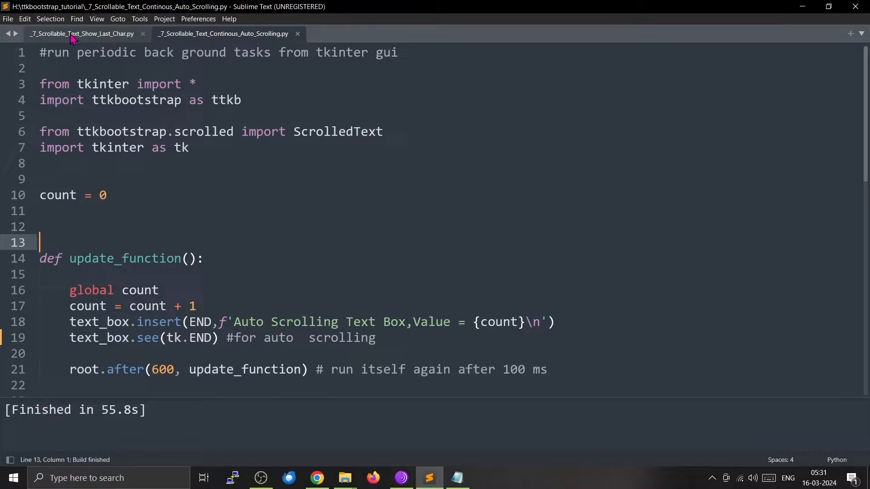
Switch to the _7_Scrollable_Text_Show_Last_Char.py button-driven script.
{"action": "left_click", "coordinate": [82, 33]}
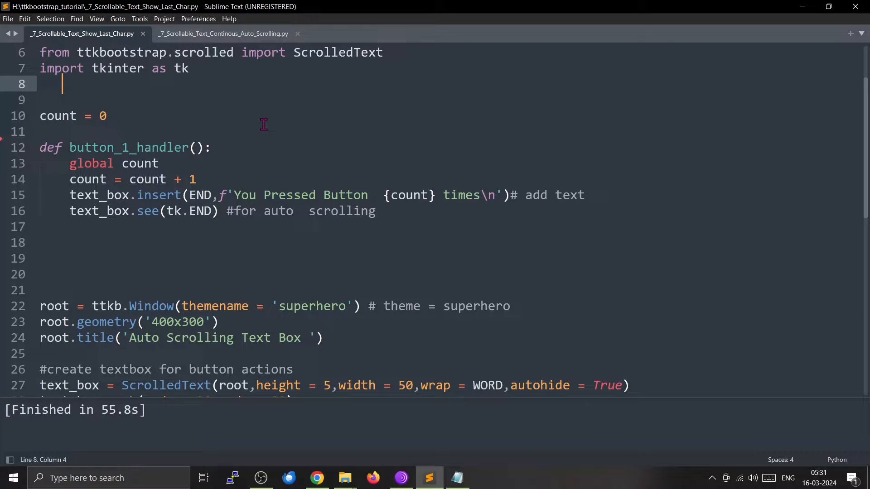
{"action": "mouse_move", "coordinate": [264, 129]}
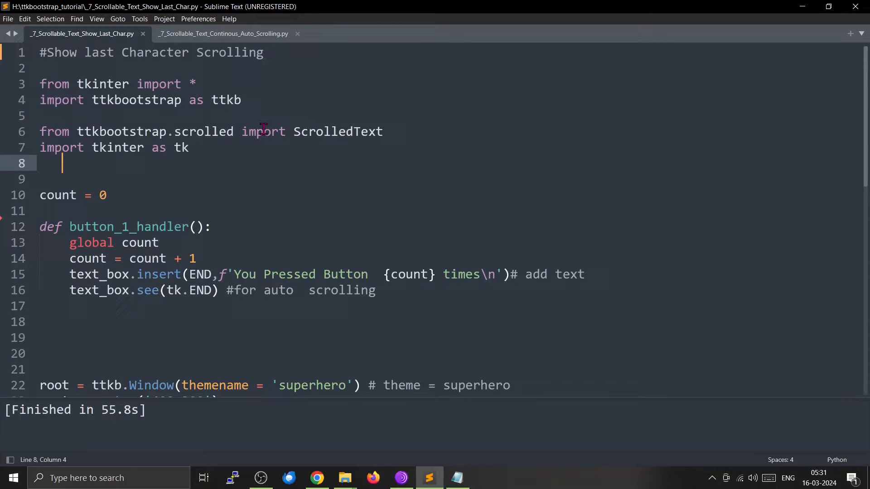
{"action": "mouse_move", "coordinate": [250, 154]}
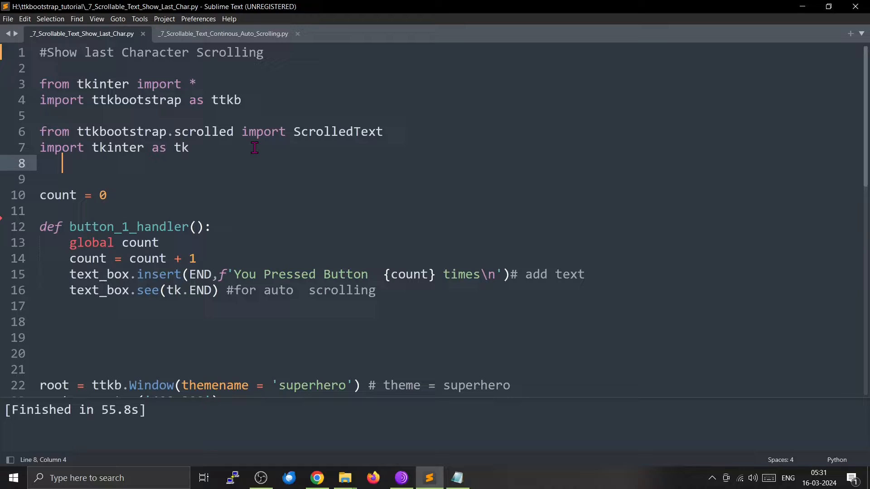
{"action": "mouse_move", "coordinate": [298, 155]}
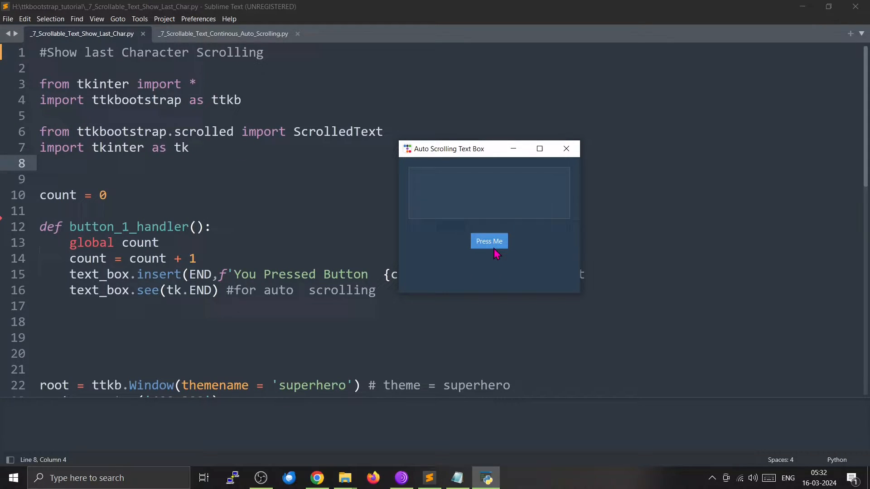
Log several Press Me button presses in the demo, then select the text box and button code.
{"action": "left_click", "coordinate": [489, 242]}
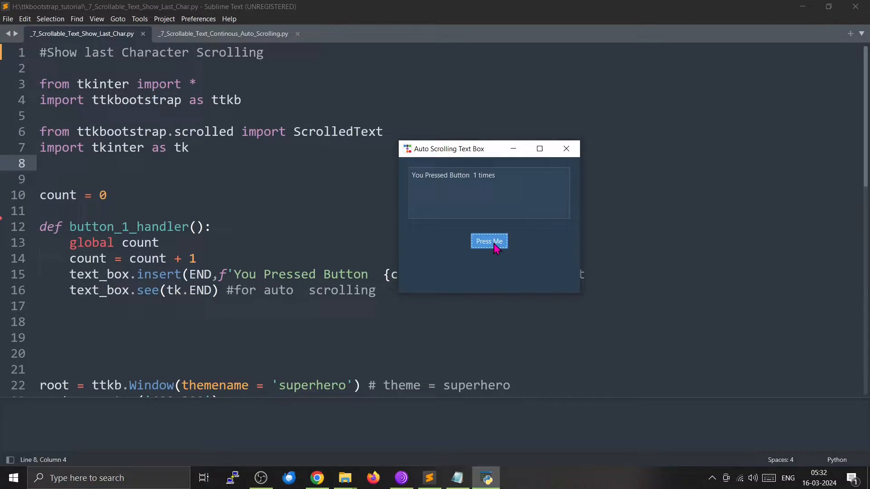
{"action": "left_click", "coordinate": [488, 242]}
{"action": "type", "text": "#"}
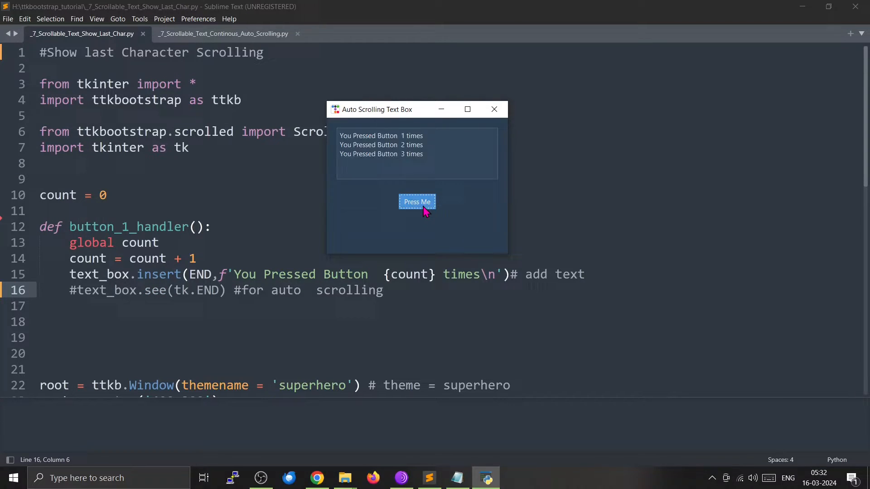
{"action": "left_click", "coordinate": [417, 201]}
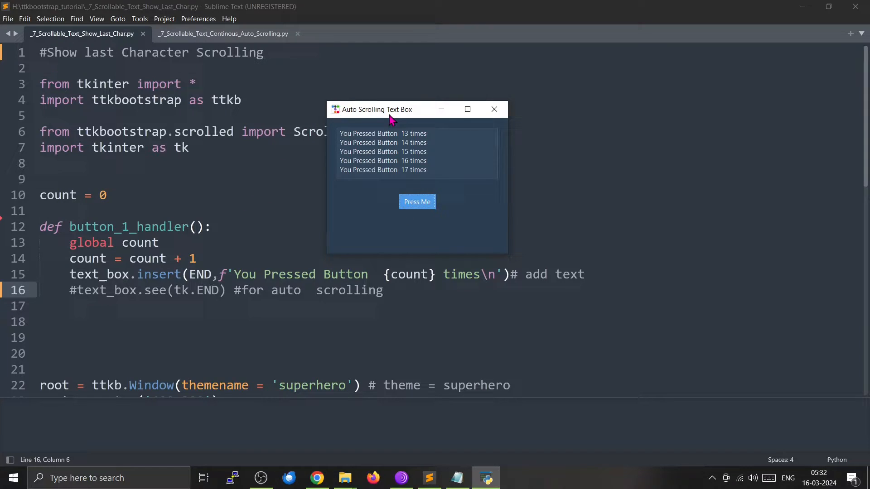
{"action": "left_click_drag", "start_coordinate": [388, 109], "coordinate": [539, 193]}
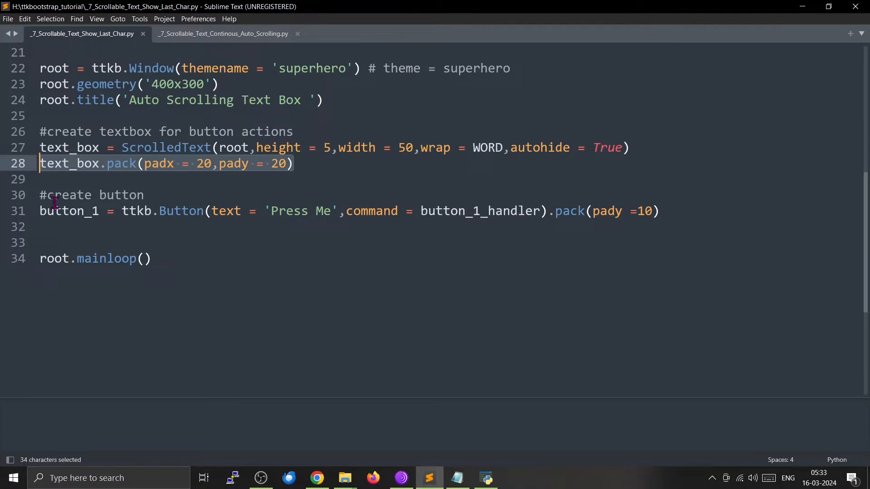
{"action": "mouse_move", "coordinate": [43, 215]}
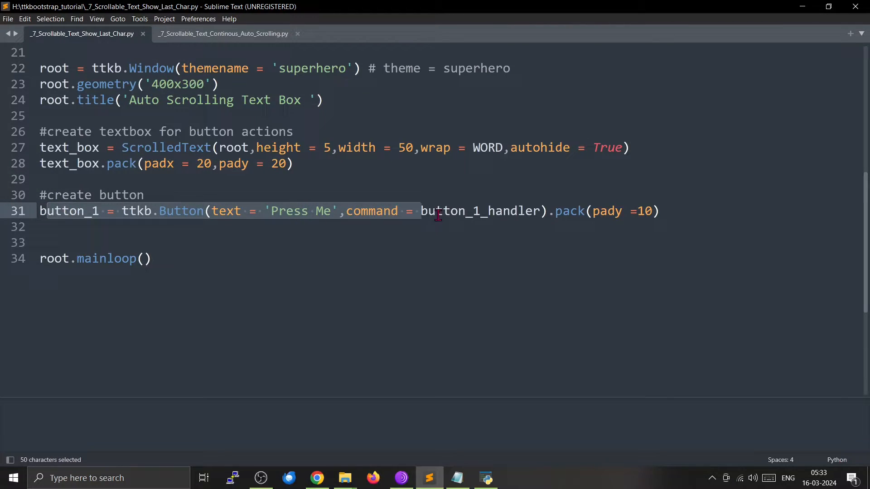
Highlight the line that creates the button, then clear it and double-click within it.
{"action": "left_click_drag", "start_coordinate": [435, 211], "coordinate": [657, 211]}
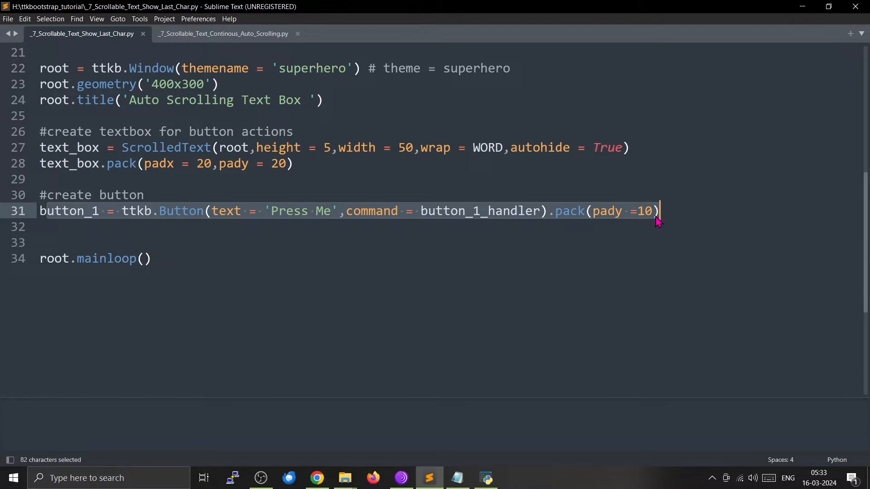
{"action": "left_click", "coordinate": [39, 243]}
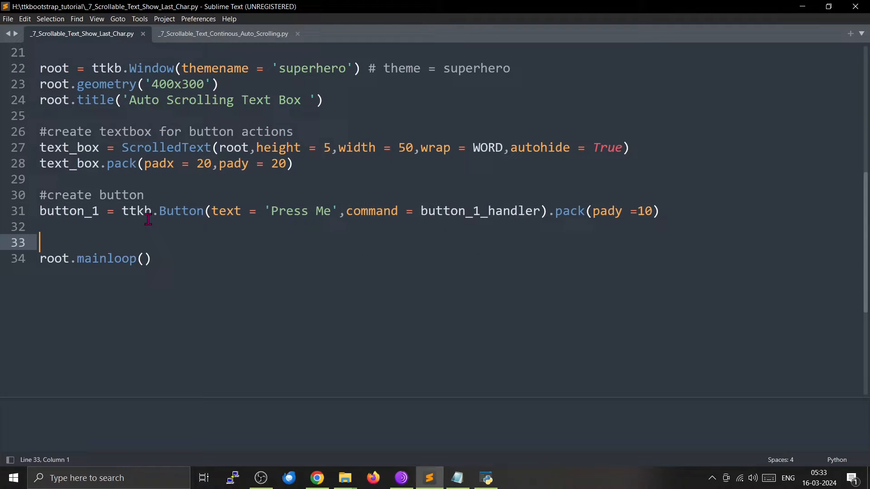
{"action": "double_click", "coordinate": [476, 211]}
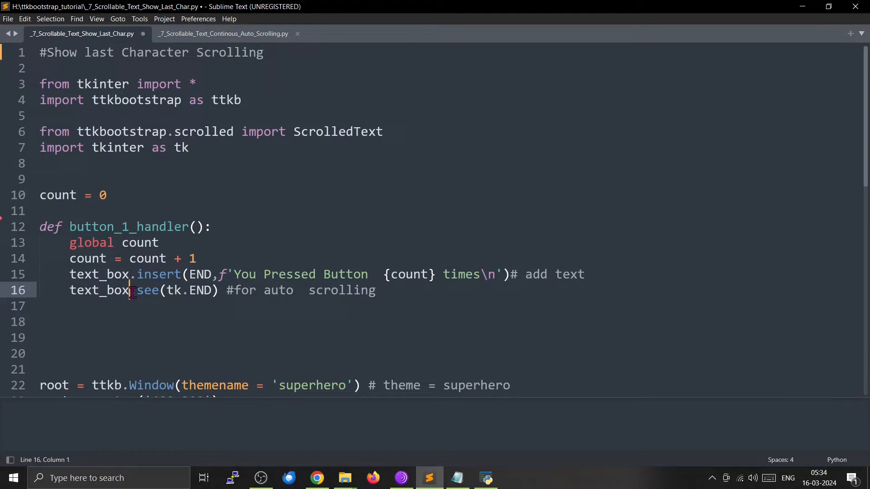
{"action": "left_click_drag", "start_coordinate": [131, 290], "coordinate": [218, 290]}
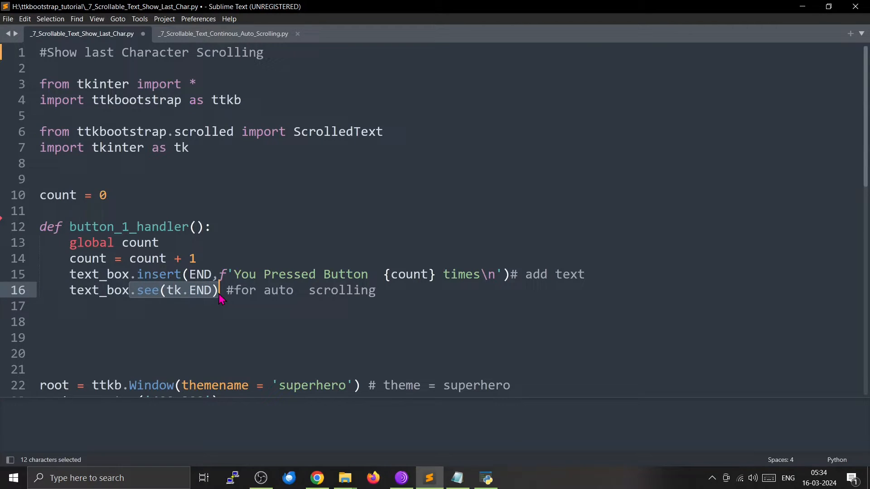
{"action": "mouse_move", "coordinate": [220, 306]}
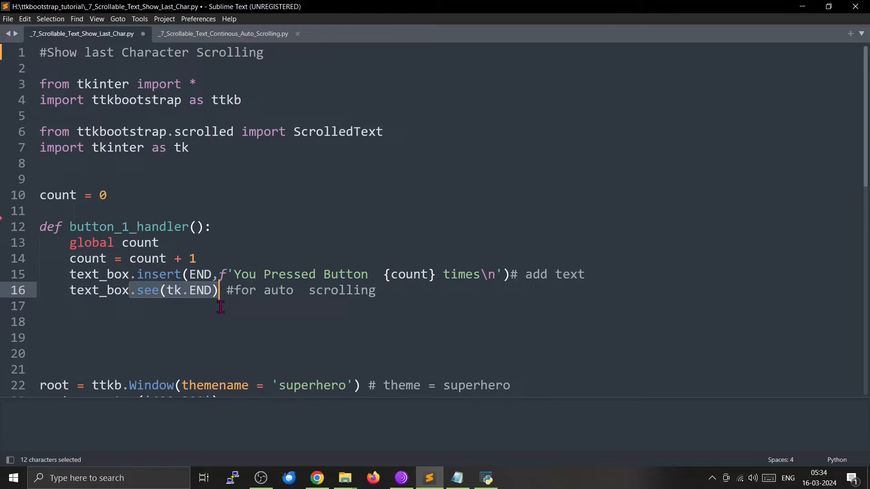
{"action": "left_click", "coordinate": [39, 306]}
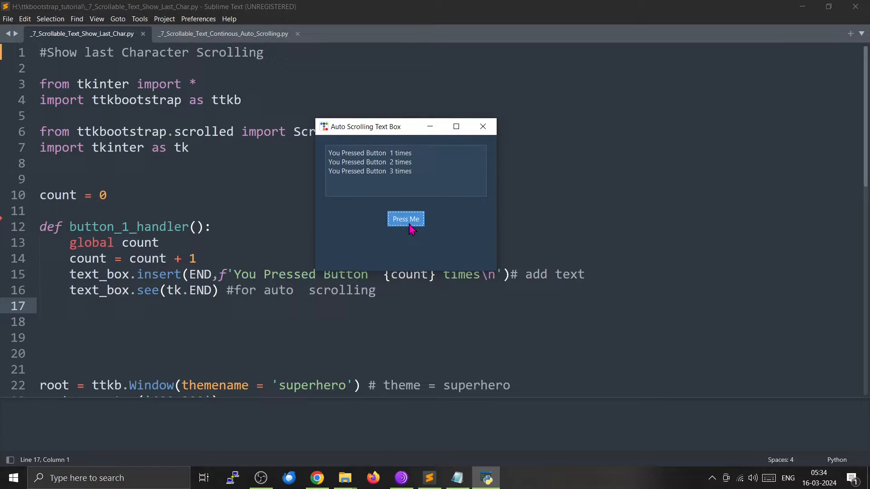
Press the demo's Press Me button four more times, watching it scroll to the newest line.
{"action": "left_click", "coordinate": [406, 218]}
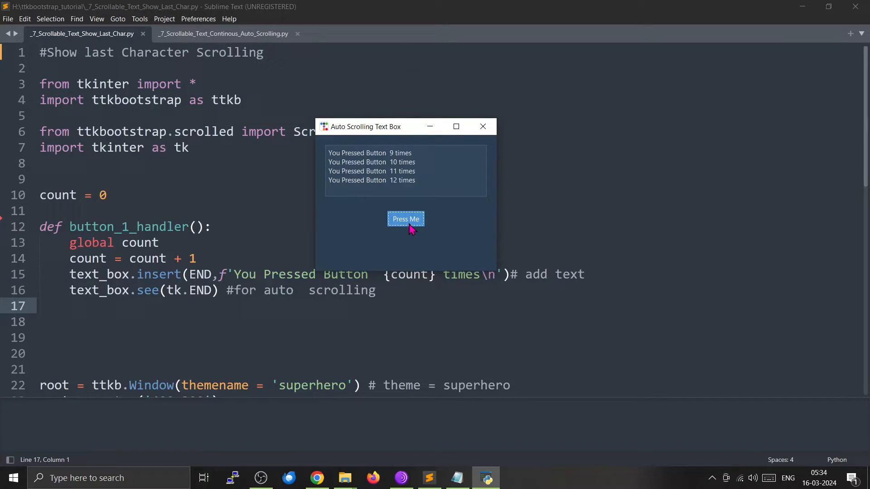
{"action": "left_click", "coordinate": [405, 218]}
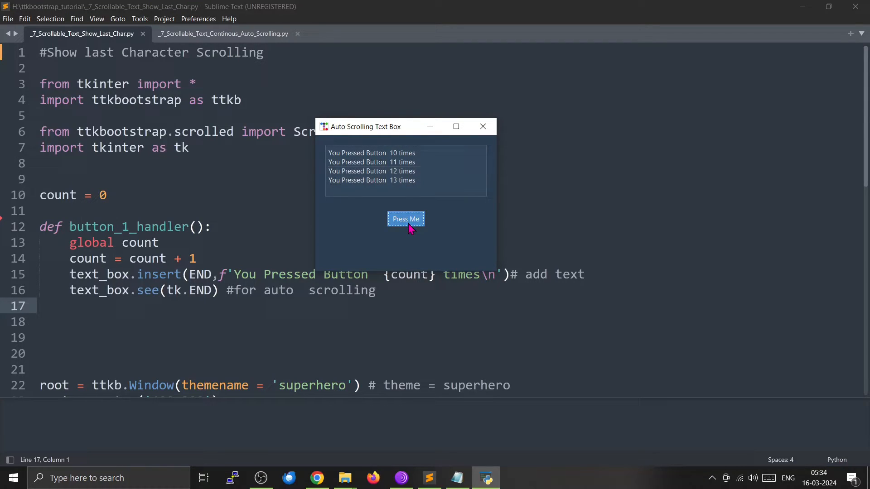
{"action": "left_click", "coordinate": [405, 219]}
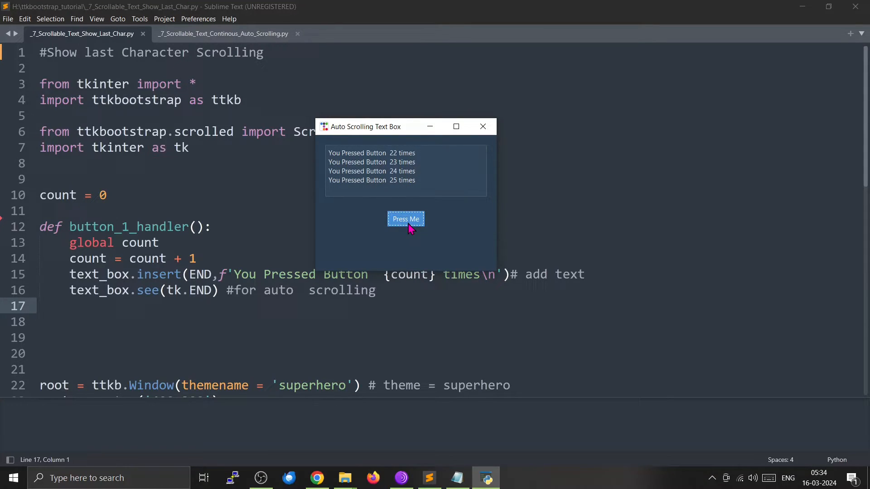
{"action": "left_click", "coordinate": [406, 218]}
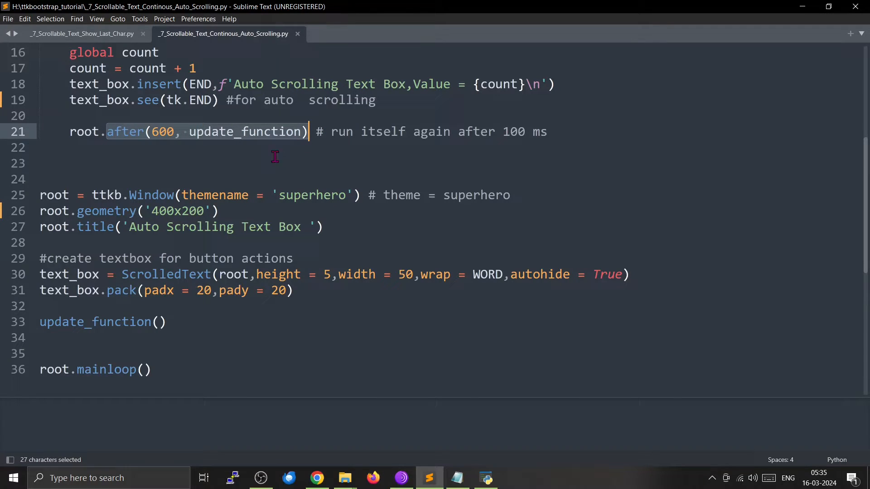
Select the line that calls update_function.
{"action": "scroll", "scroll_direction": "down", "scroll_amount": 3}
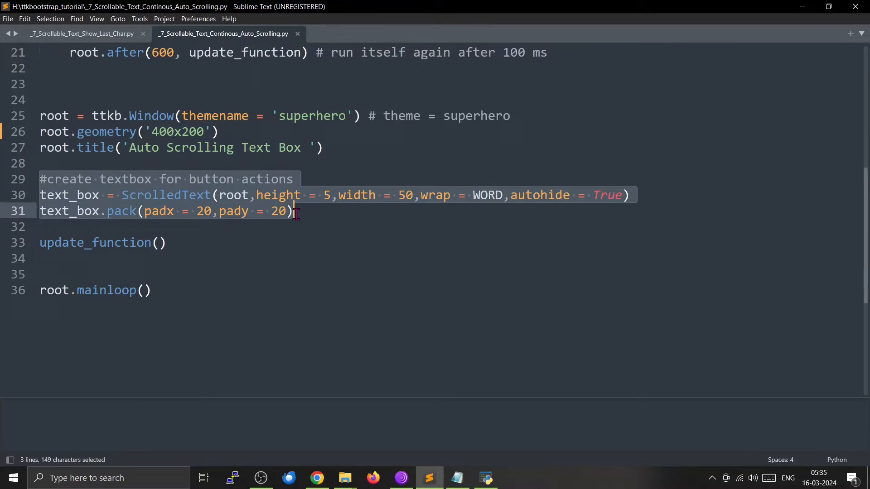
{"action": "left_click", "coordinate": [167, 242]}
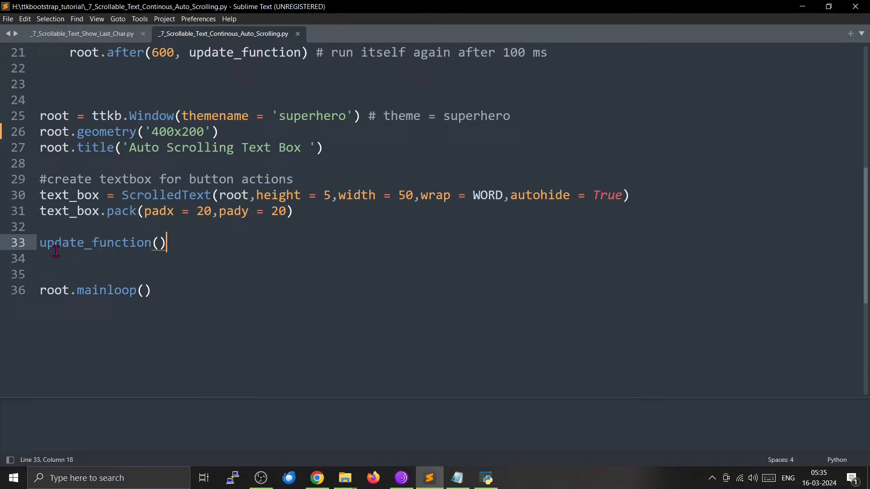
{"action": "triple_click", "coordinate": [99, 243]}
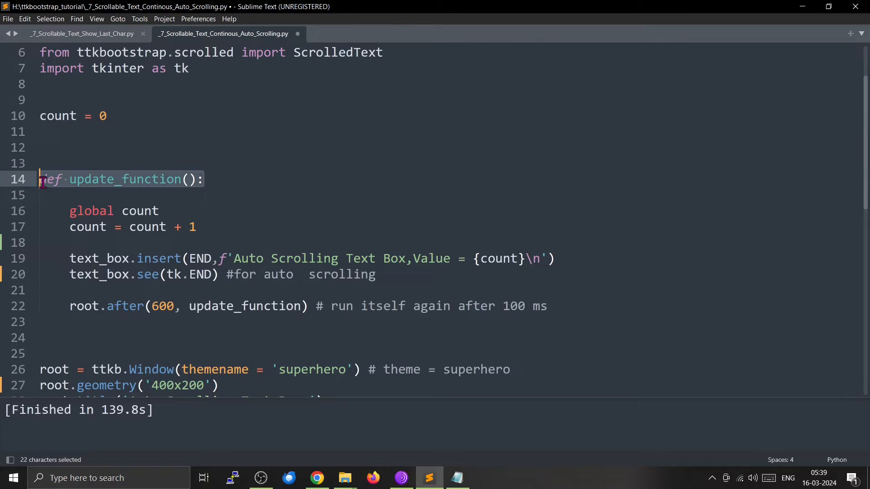
{"action": "mouse_move", "coordinate": [44, 188]}
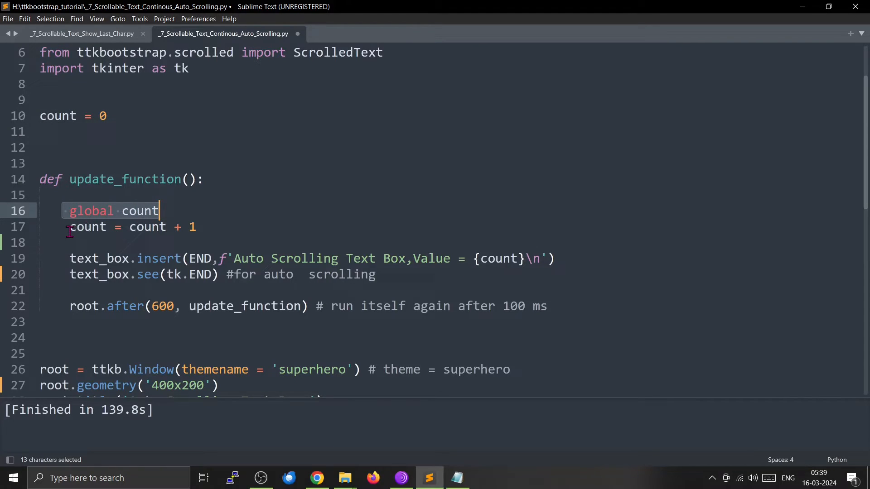
{"action": "mouse_move", "coordinate": [72, 247]}
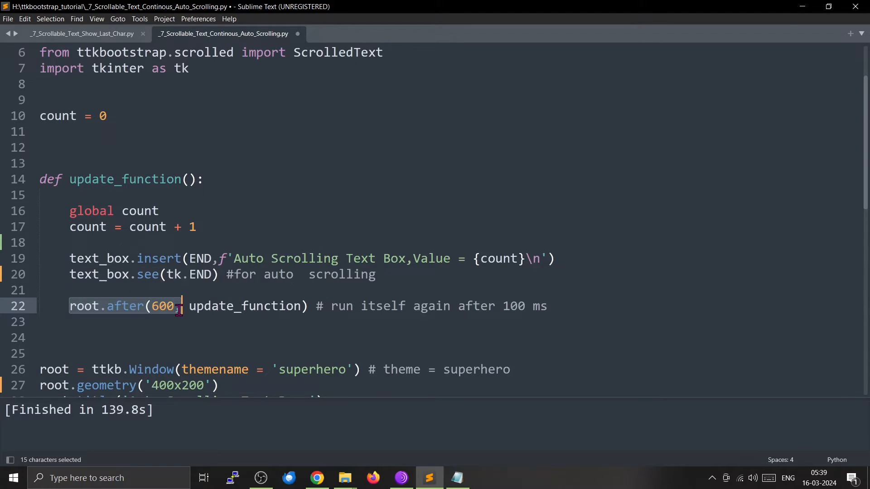
{"action": "mouse_move", "coordinate": [247, 306]}
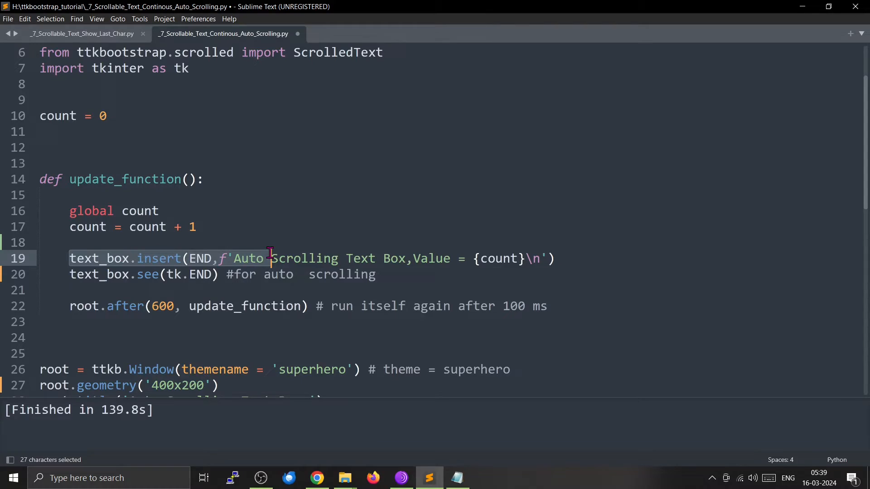
Highlight the counter-insert line and the scroll-to-end line of update_function in turn.
{"action": "left_click_drag", "start_coordinate": [270, 259], "coordinate": [553, 259]}
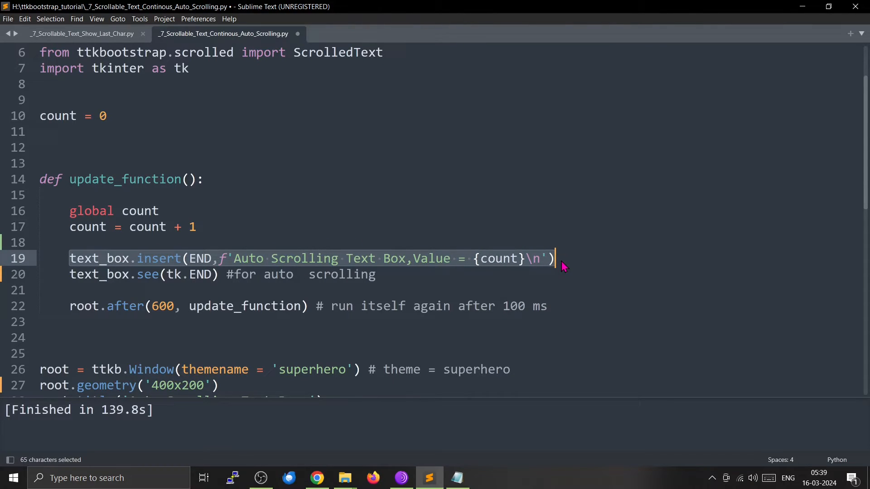
{"action": "left_click", "coordinate": [159, 274]}
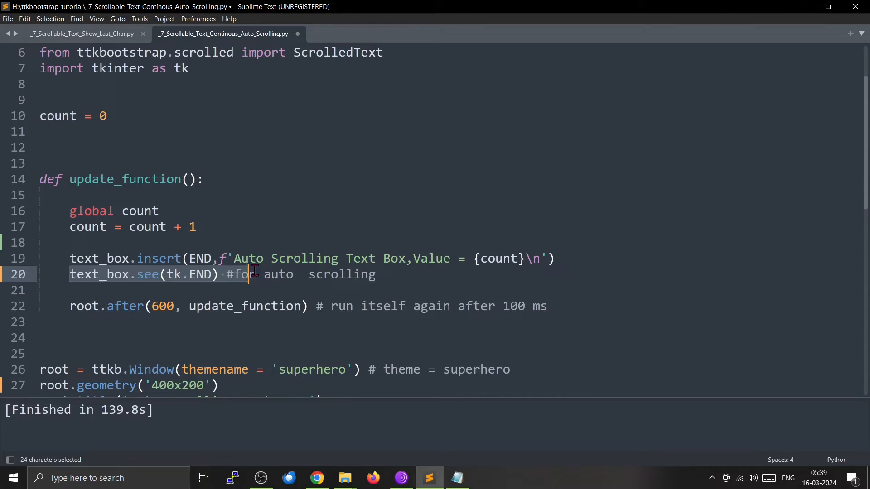
{"action": "left_click_drag", "start_coordinate": [248, 274], "coordinate": [375, 274]}
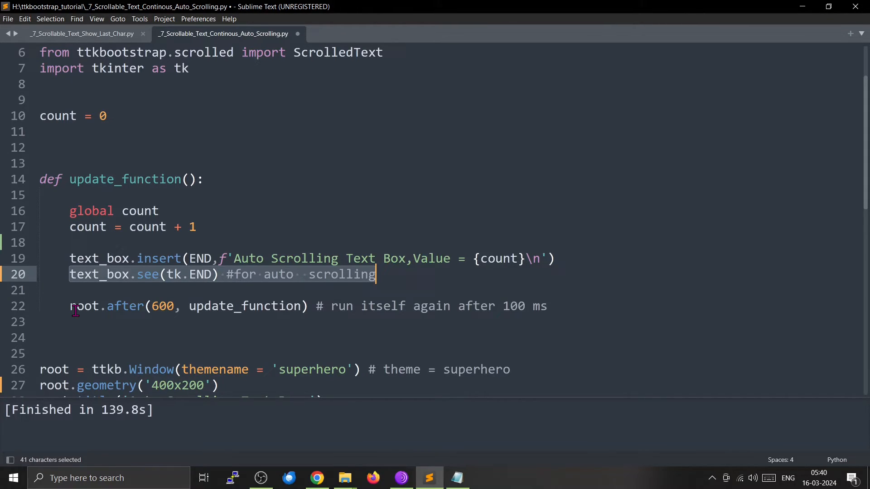
{"action": "left_click", "coordinate": [372, 478]}
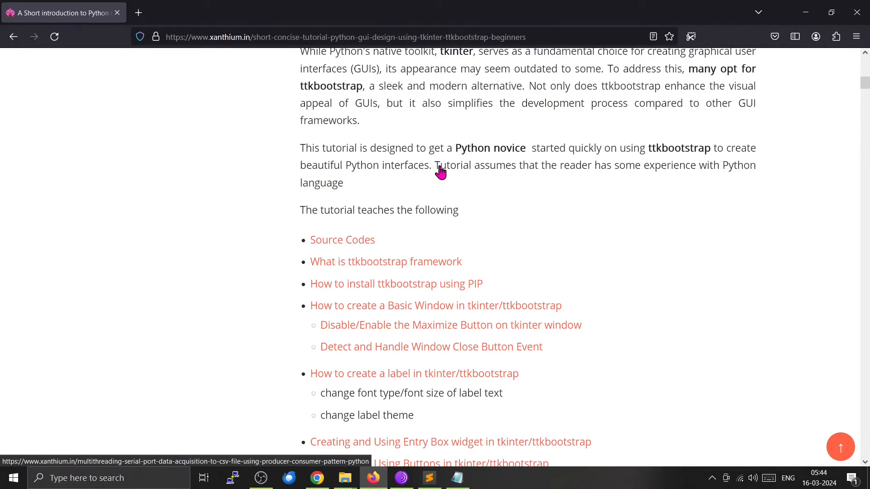
Jump to the tutorial's Source Codes section and scroll down toward the pip install steps.
{"action": "left_click", "coordinate": [342, 240]}
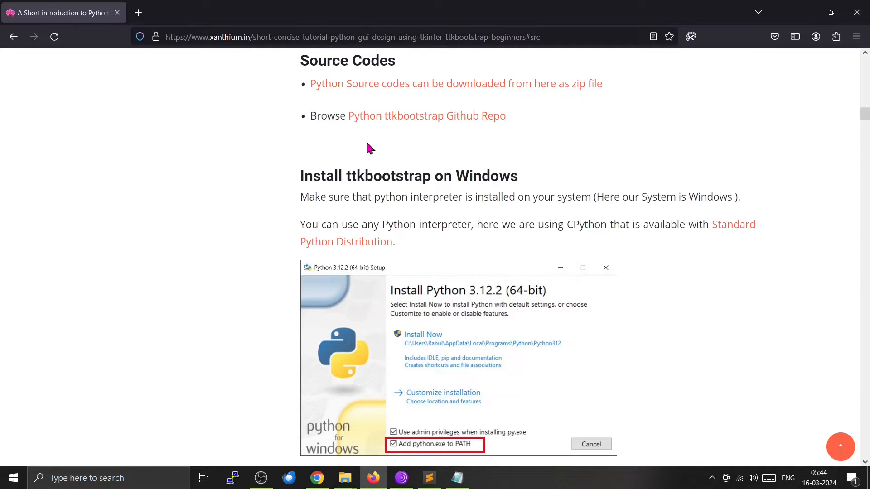
{"action": "scroll", "scroll_direction": "down", "scroll_amount": 3}
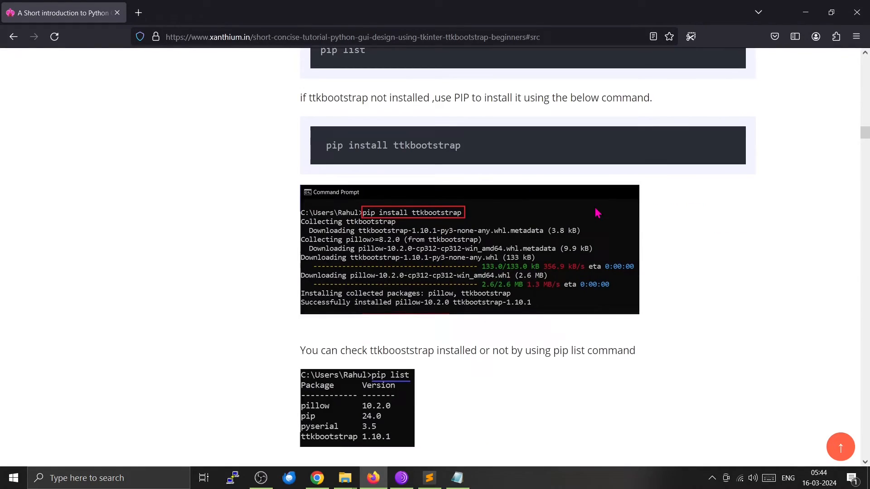